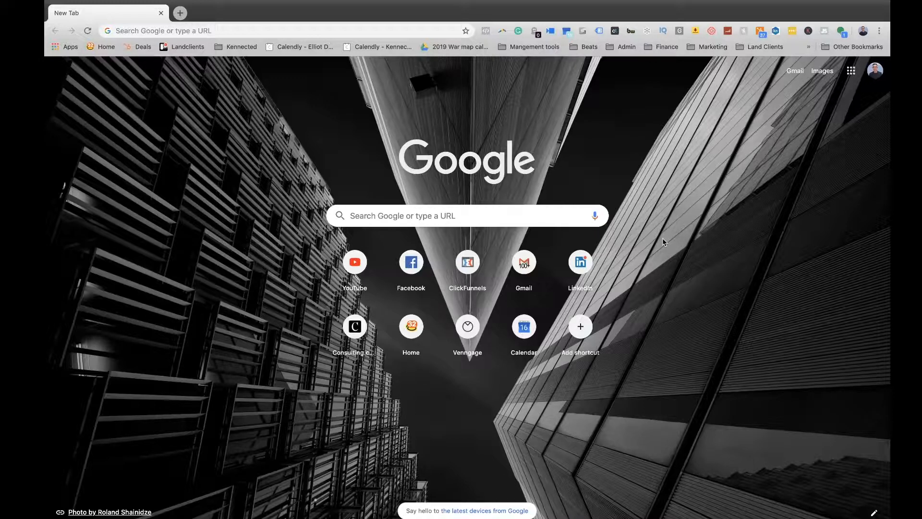
pyautogui.moveTo(149, 11)
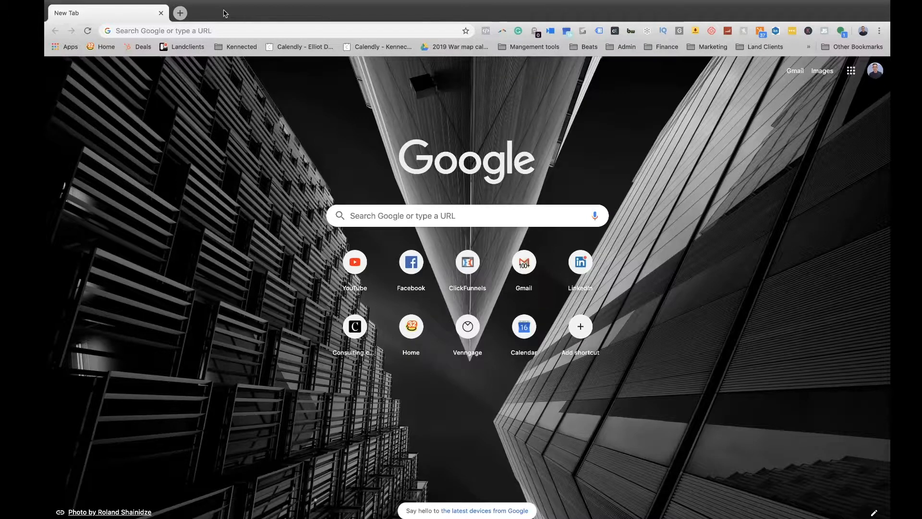
pyautogui.moveTo(705, 278)
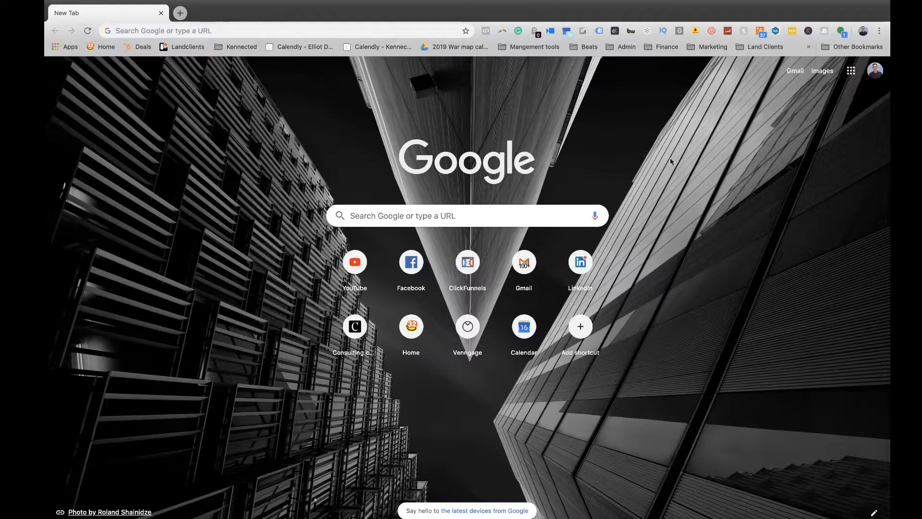
pyautogui.moveTo(768, 35)
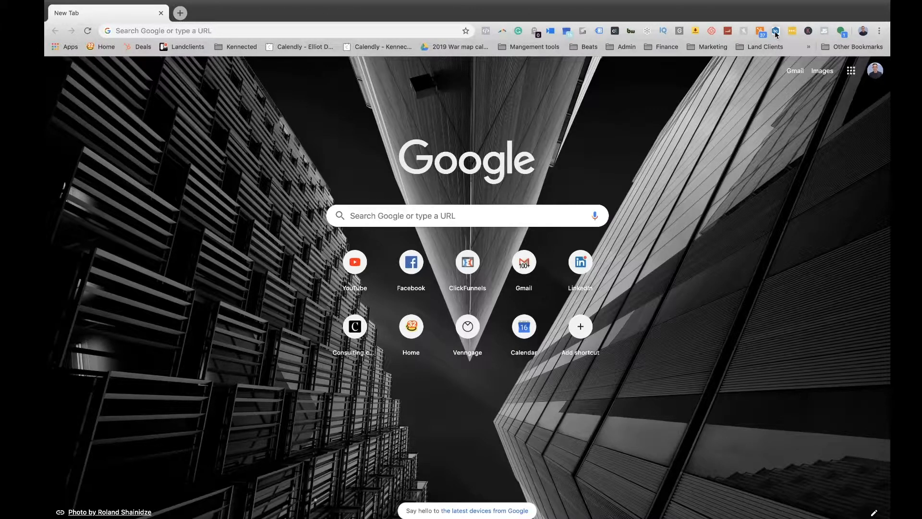
pyautogui.moveTo(775, 31)
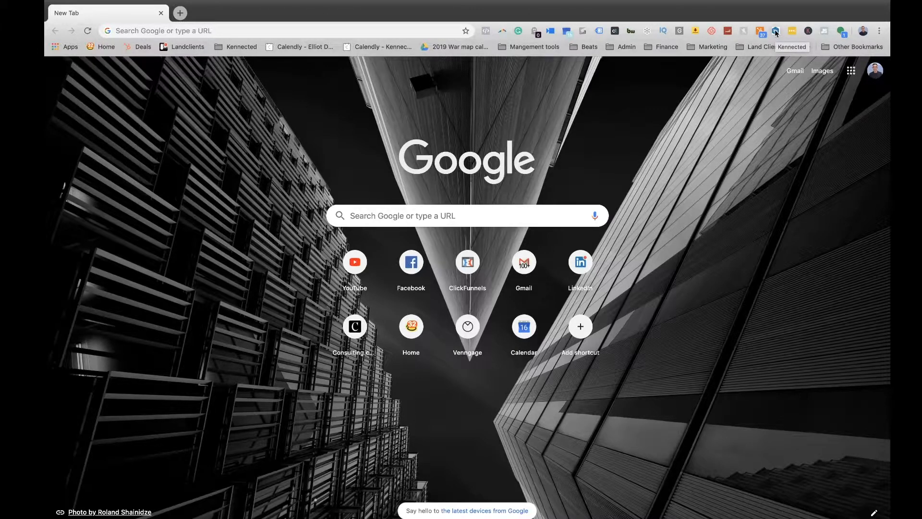
# Step: Open the Kennected extension and list its three paused outreach sequences
pyautogui.click(775, 31)
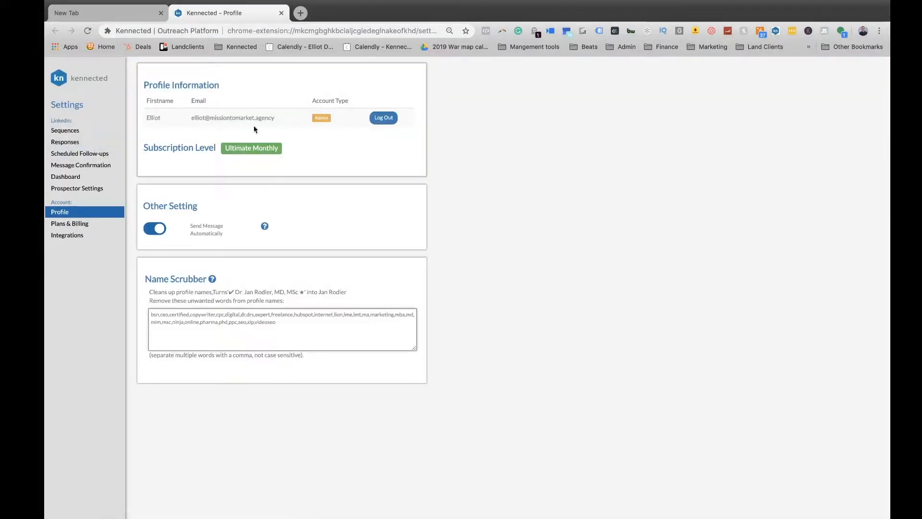
pyautogui.moveTo(115, 130)
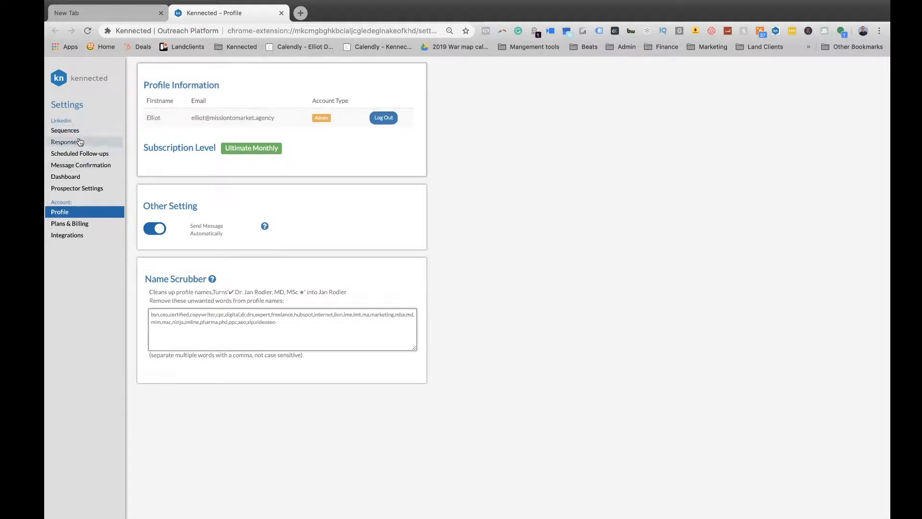
pyautogui.click(65, 130)
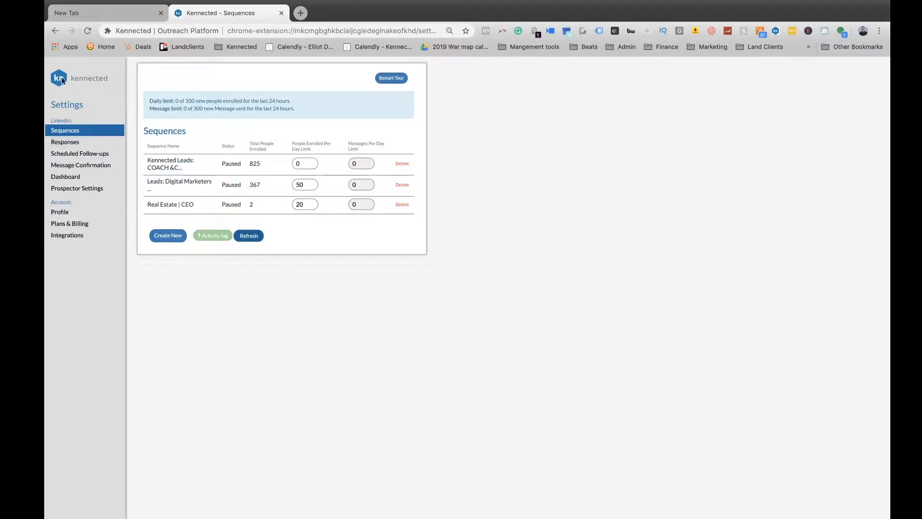
# Step: Open the Real Estate | CEO sequence and continue it so it becomes Active
pyautogui.click(300, 12)
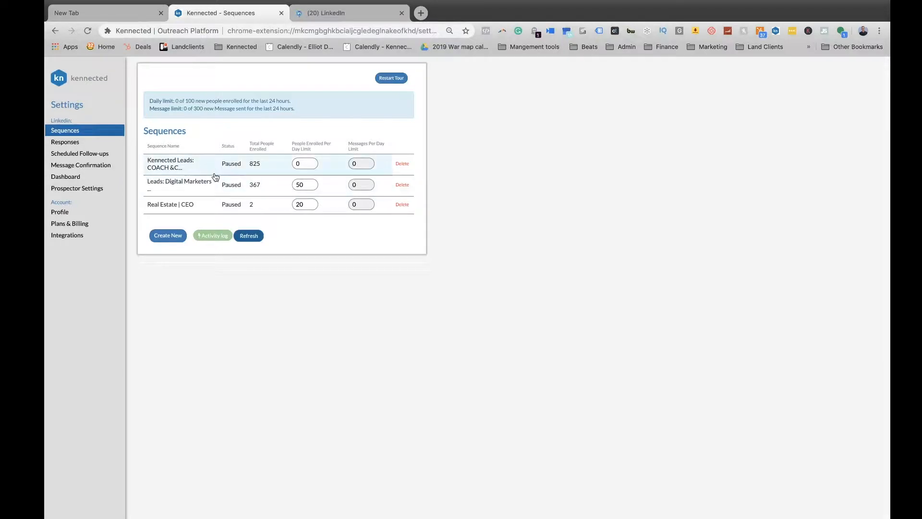
pyautogui.click(171, 204)
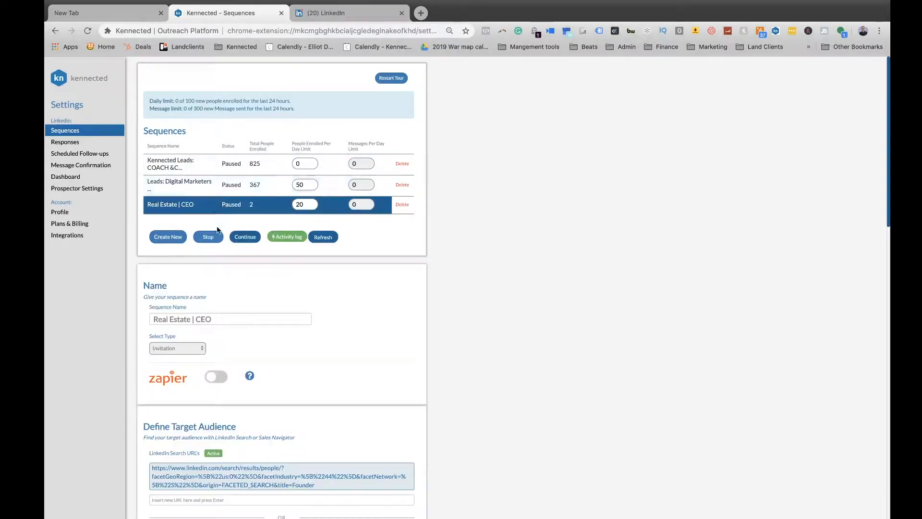
pyautogui.click(244, 236)
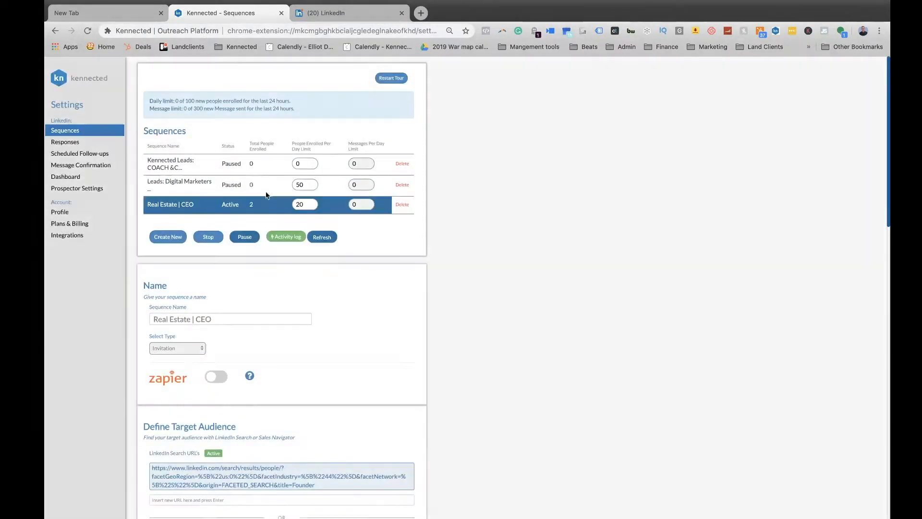
pyautogui.click(321, 237)
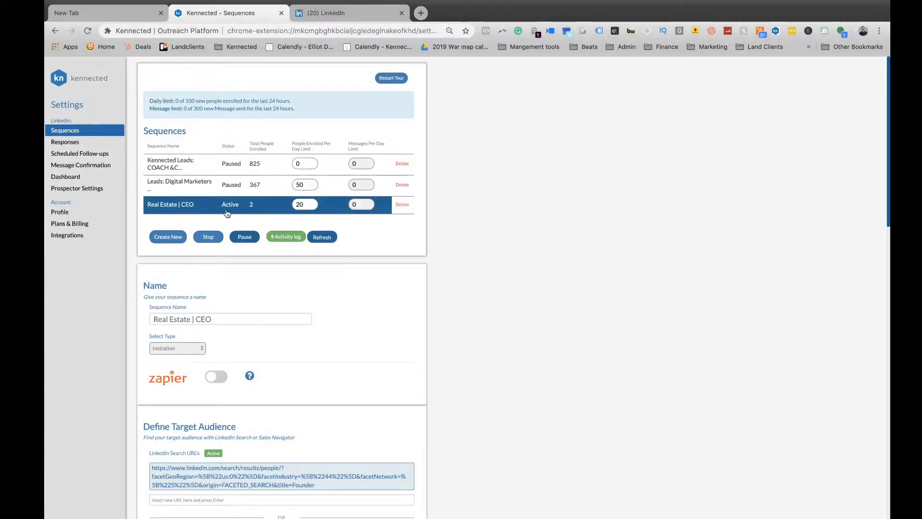
pyautogui.moveTo(276, 98)
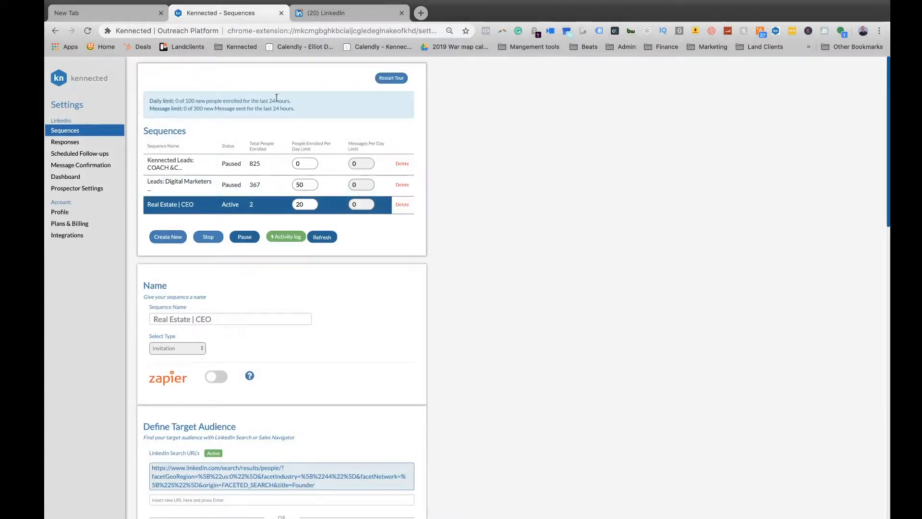
pyautogui.moveTo(315, 8)
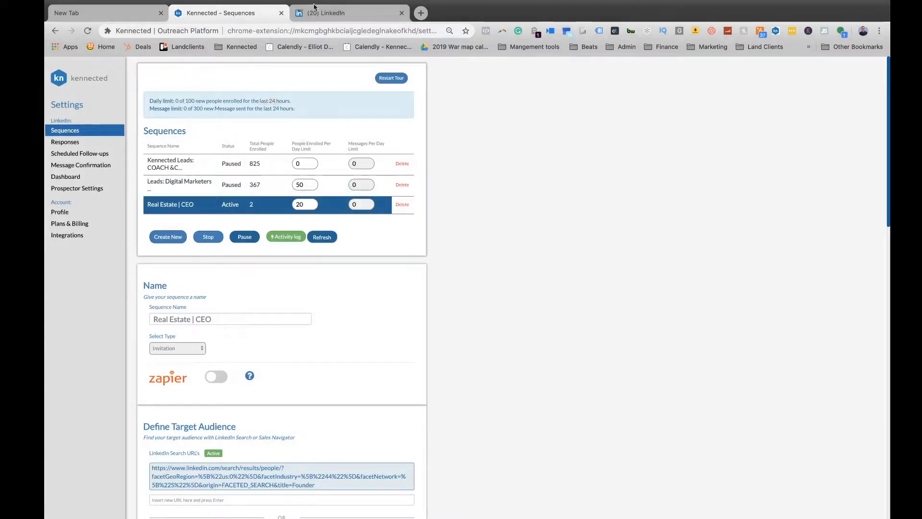
pyautogui.click(330, 12)
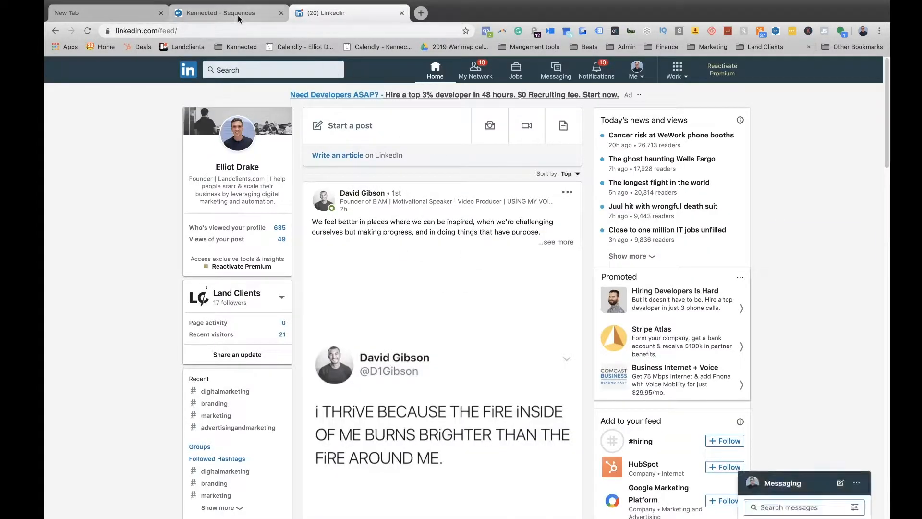
pyautogui.click(228, 12)
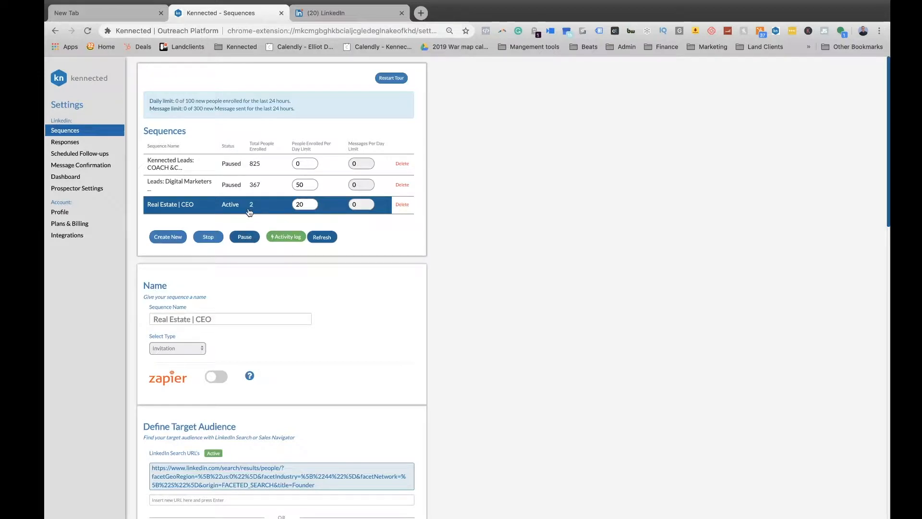
pyautogui.click(349, 13)
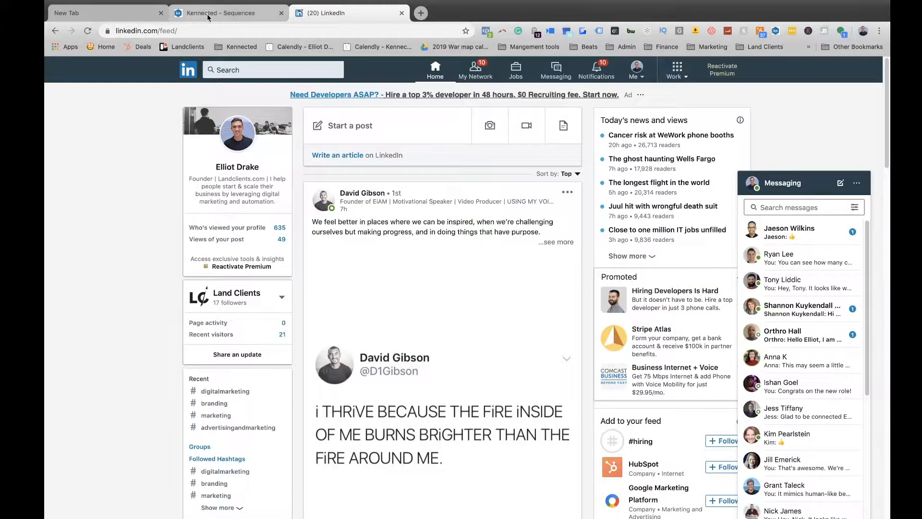
pyautogui.click(228, 12)
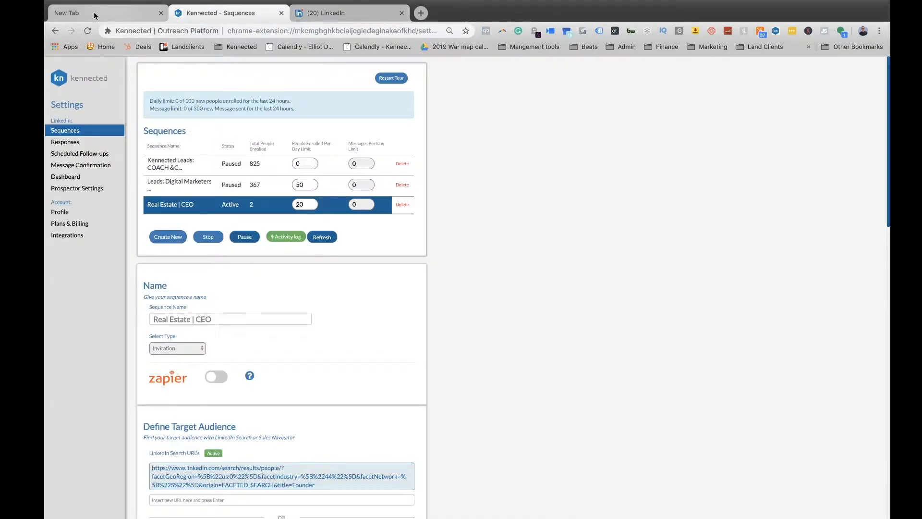
pyautogui.moveTo(102, 3)
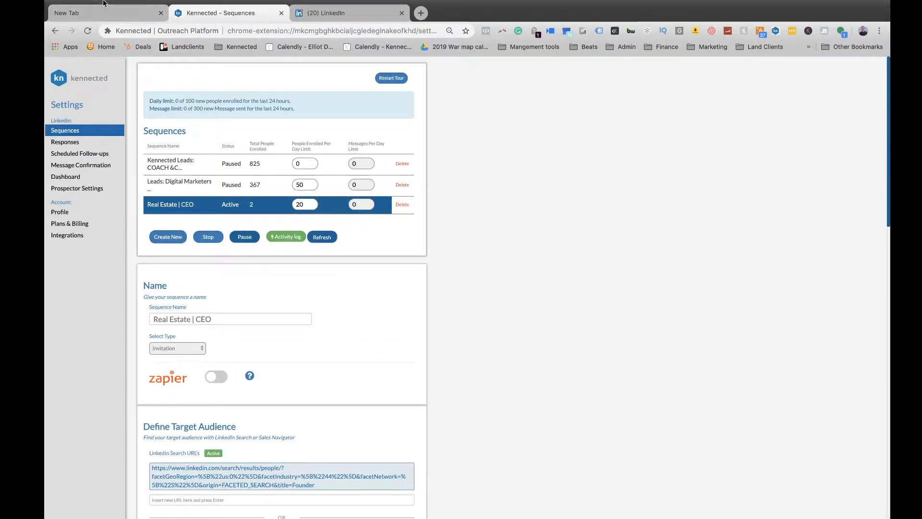
pyautogui.moveTo(595, 261)
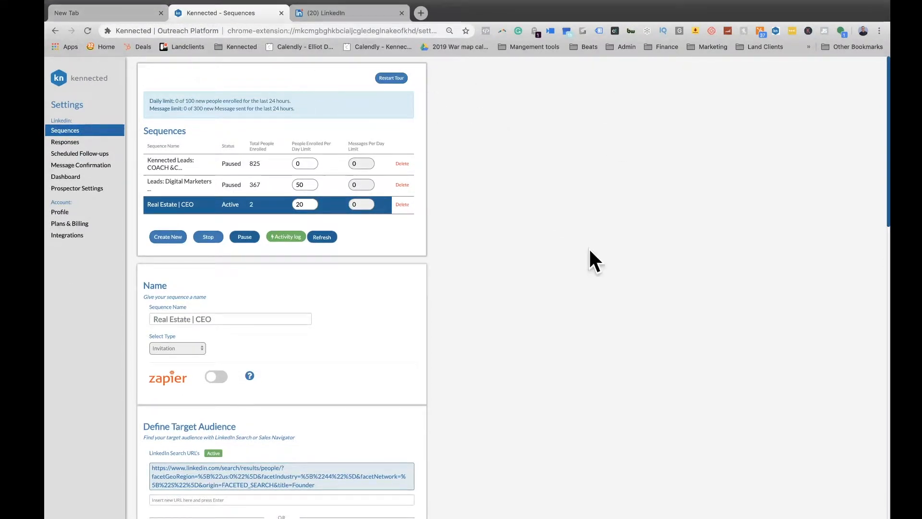
pyautogui.moveTo(602, 359)
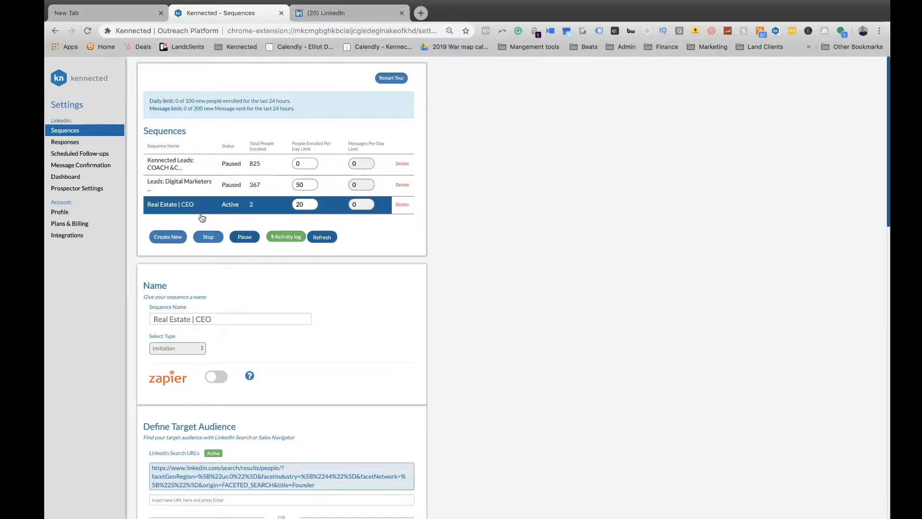
pyautogui.moveTo(210, 249)
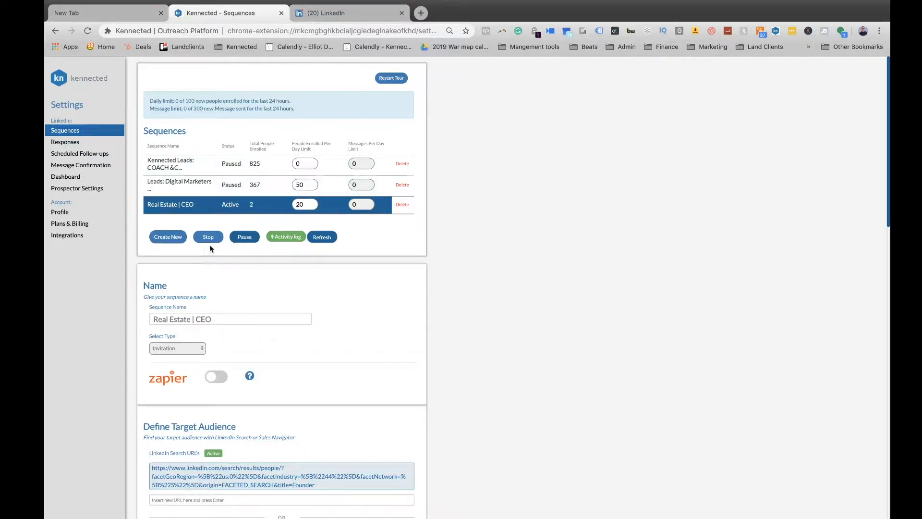
# Step: Pause the Real Estate | CEO sequence, leaving 2 enrolled
pyautogui.click(244, 236)
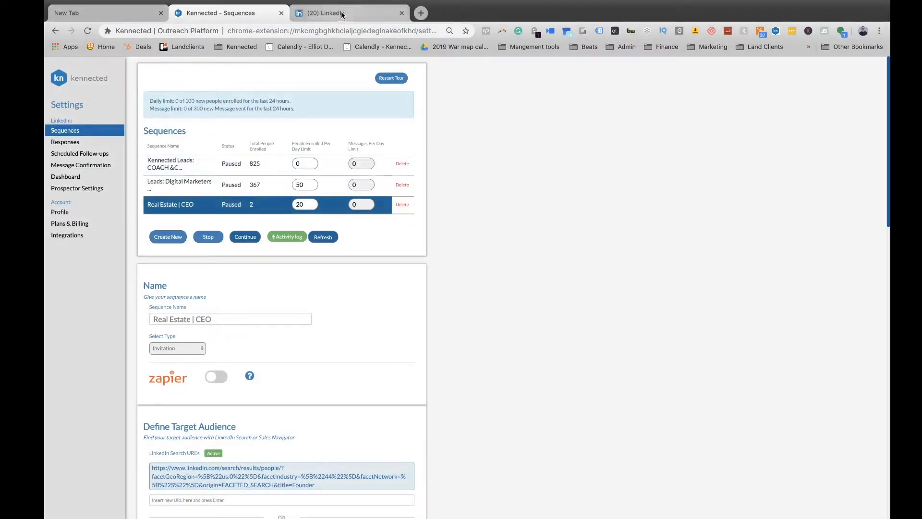
pyautogui.moveTo(289, 141)
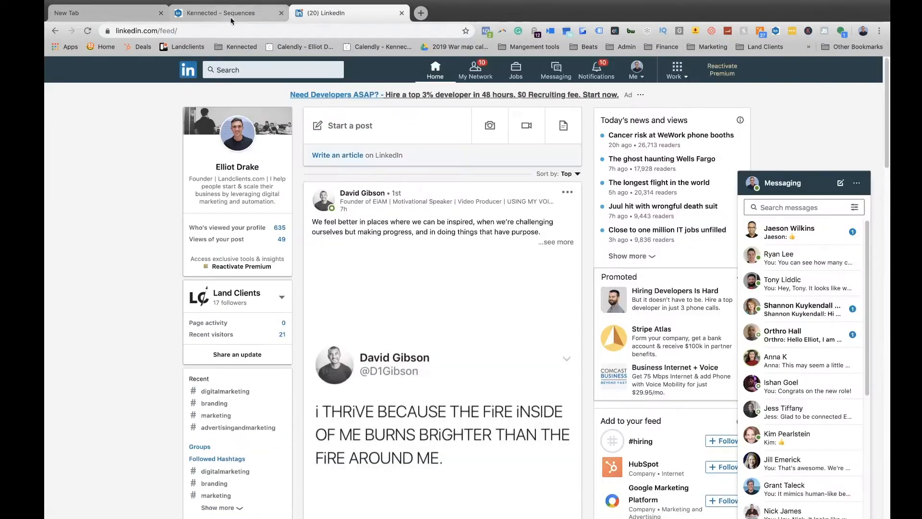
# Step: Return to the Kennected - Sequences tab
pyautogui.click(228, 13)
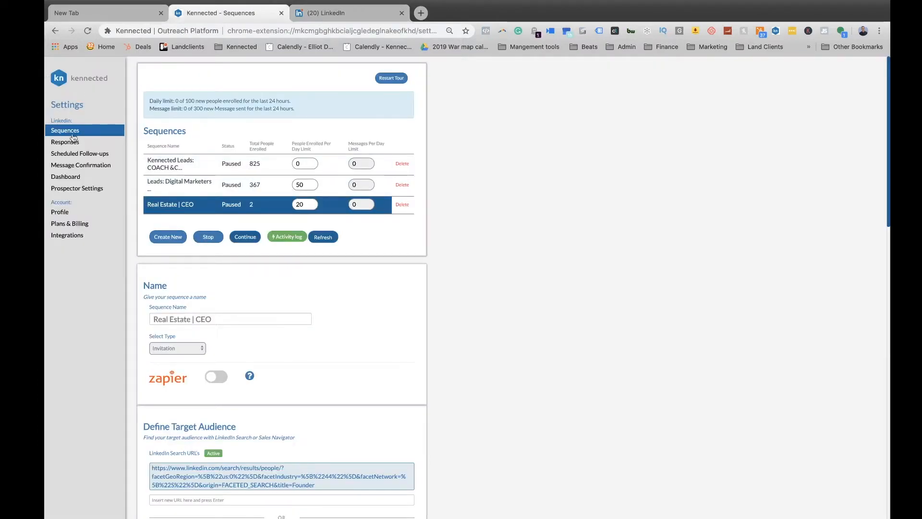
pyautogui.moveTo(116, 187)
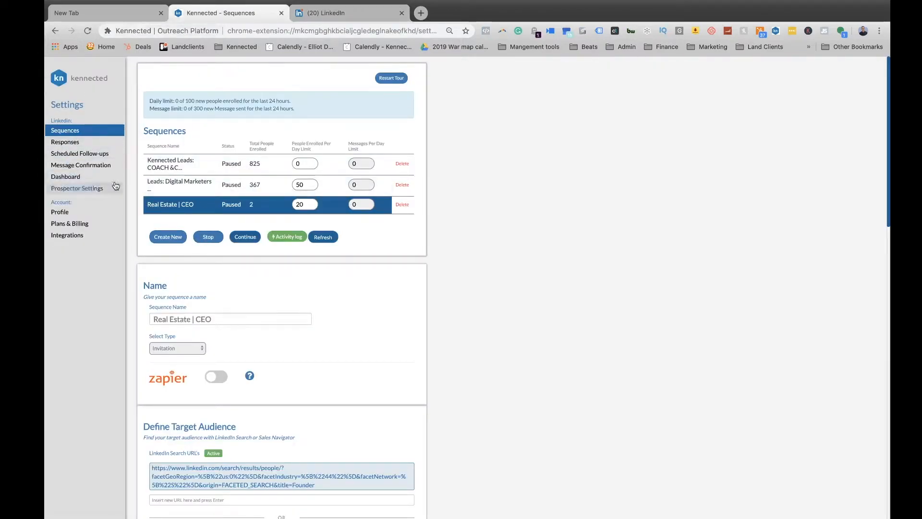
pyautogui.moveTo(66, 176)
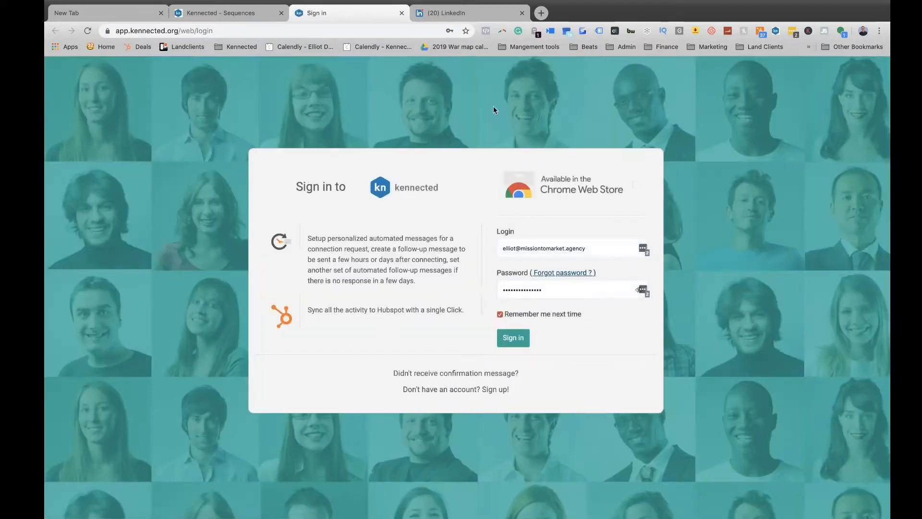
# Step: Sign in and chart requests for 01/07/2019–30/07/2019 (644 sent), then return to Sequences
pyautogui.click(512, 338)
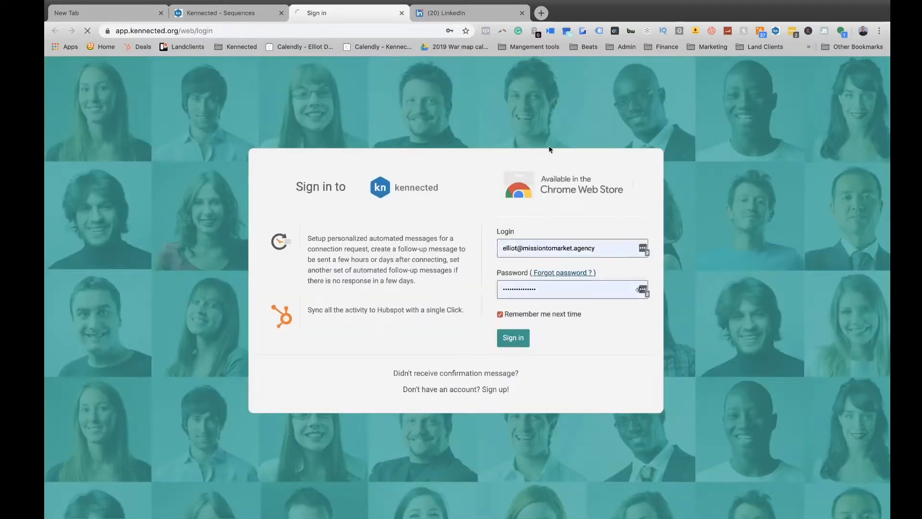
pyautogui.click(512, 338)
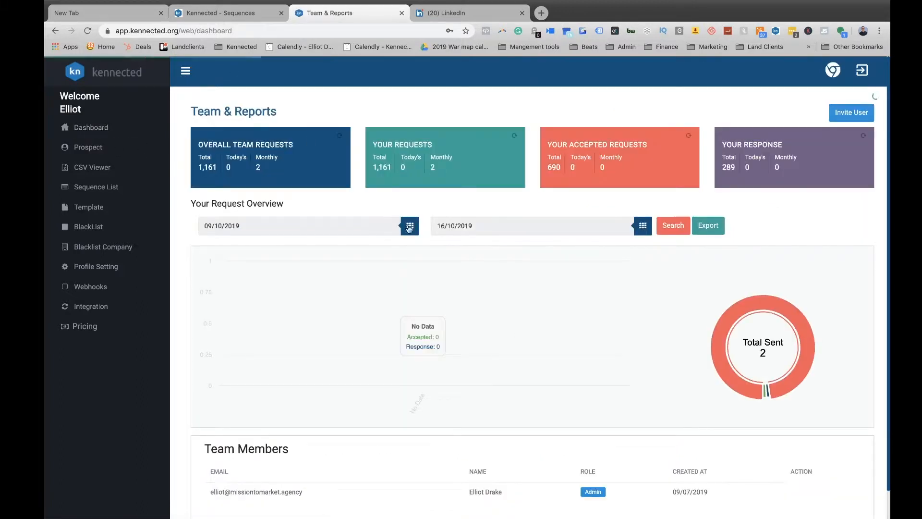
pyautogui.click(410, 225)
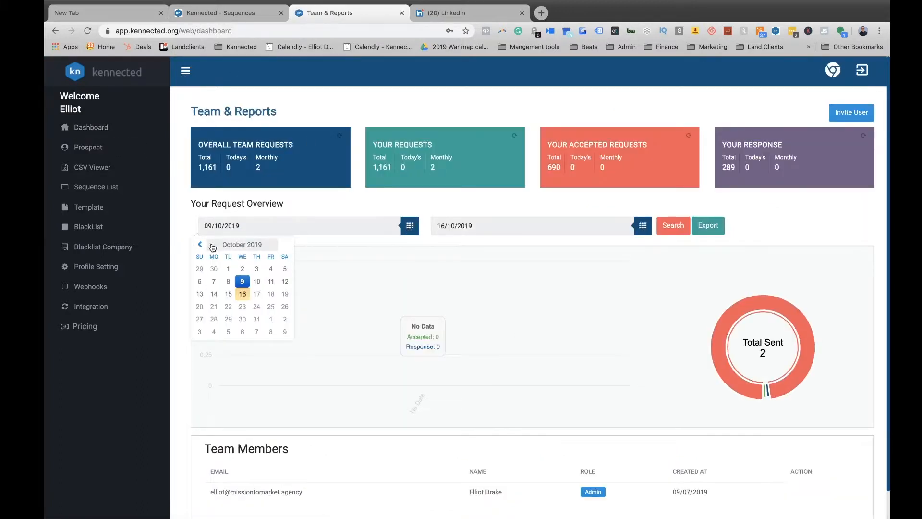
pyautogui.click(199, 244)
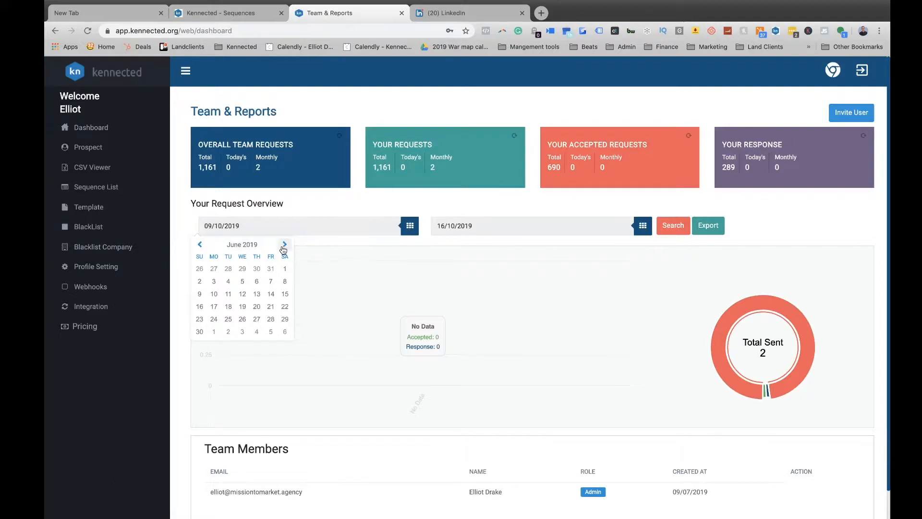
pyautogui.click(642, 225)
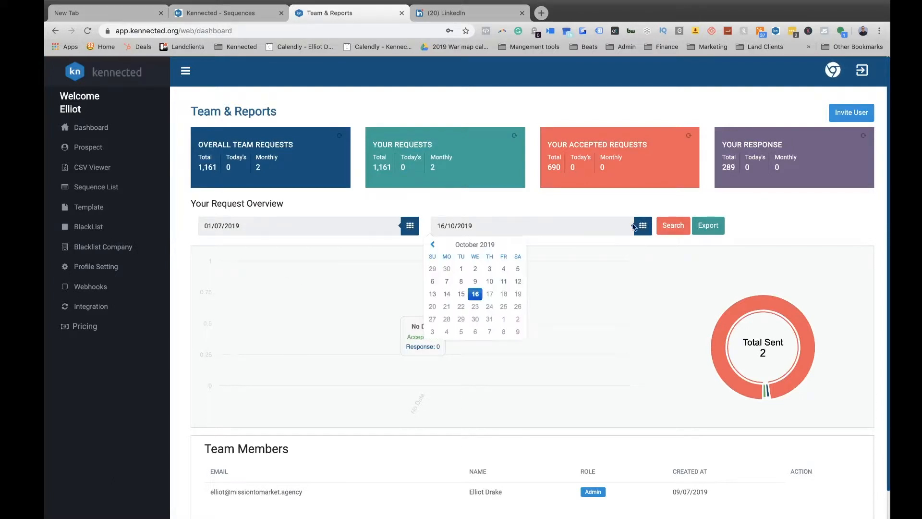
pyautogui.click(432, 245)
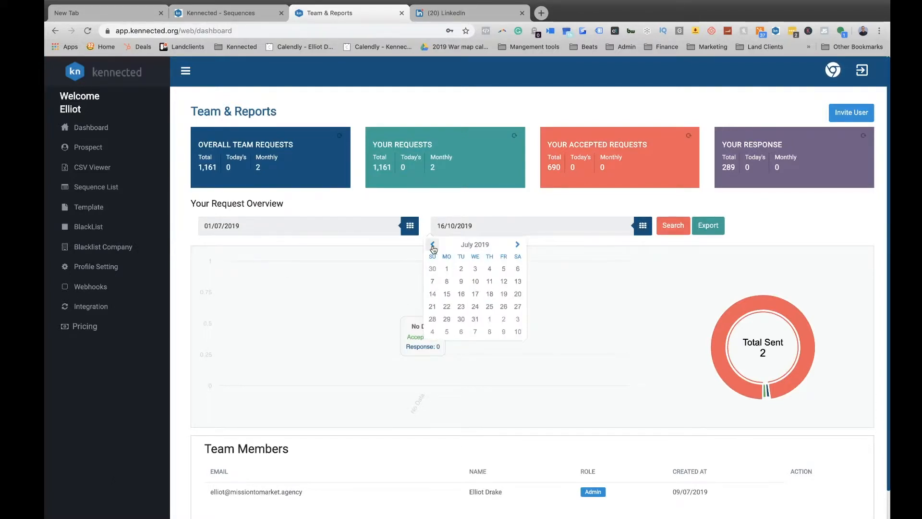
pyautogui.click(461, 319)
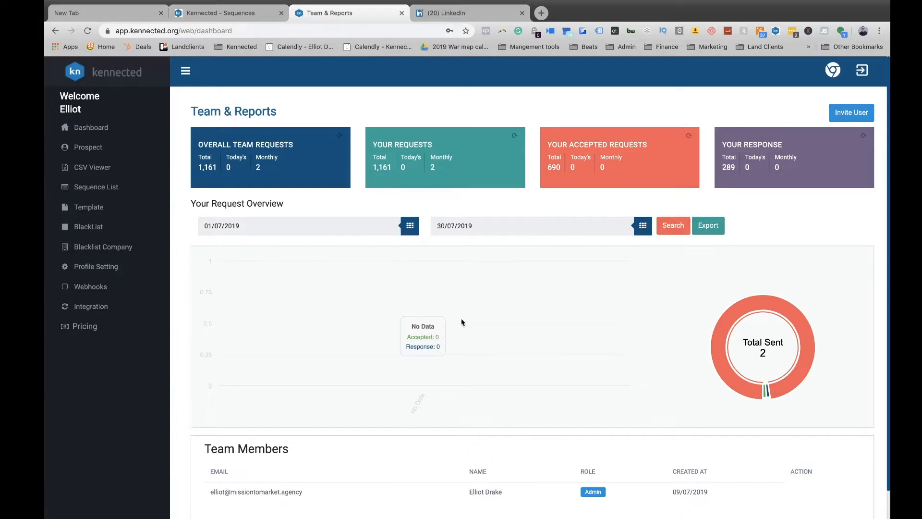
pyautogui.click(672, 226)
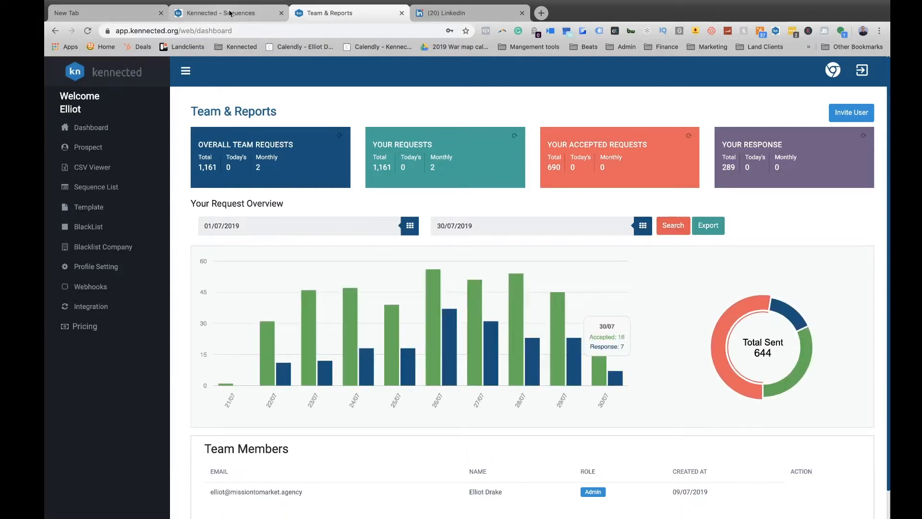
pyautogui.click(228, 13)
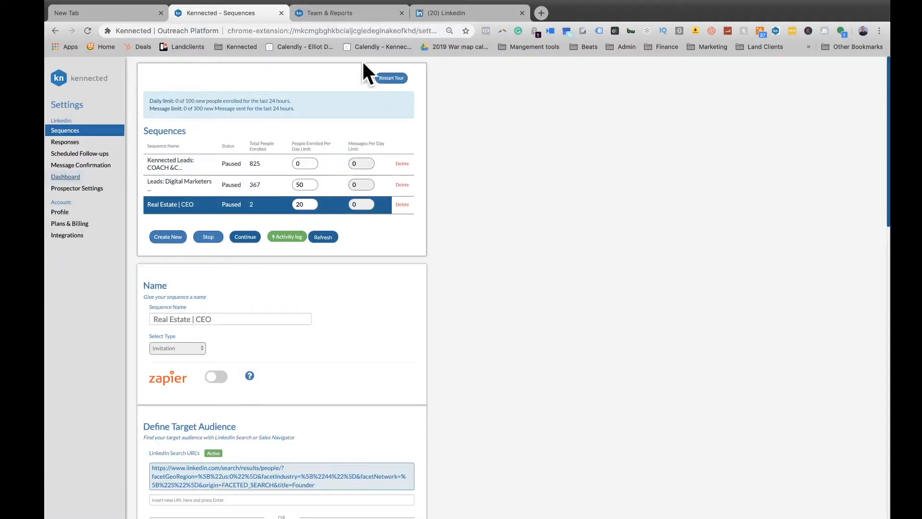
pyautogui.moveTo(196, 220)
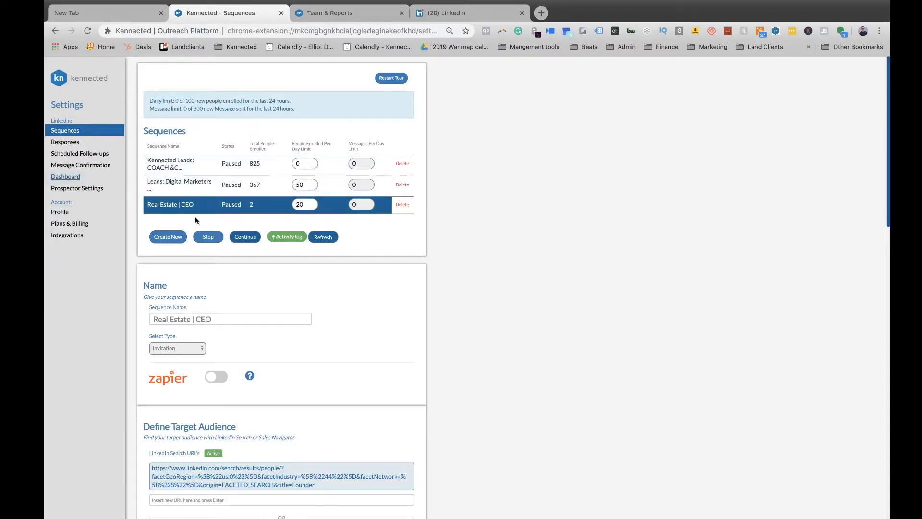
pyautogui.moveTo(169, 209)
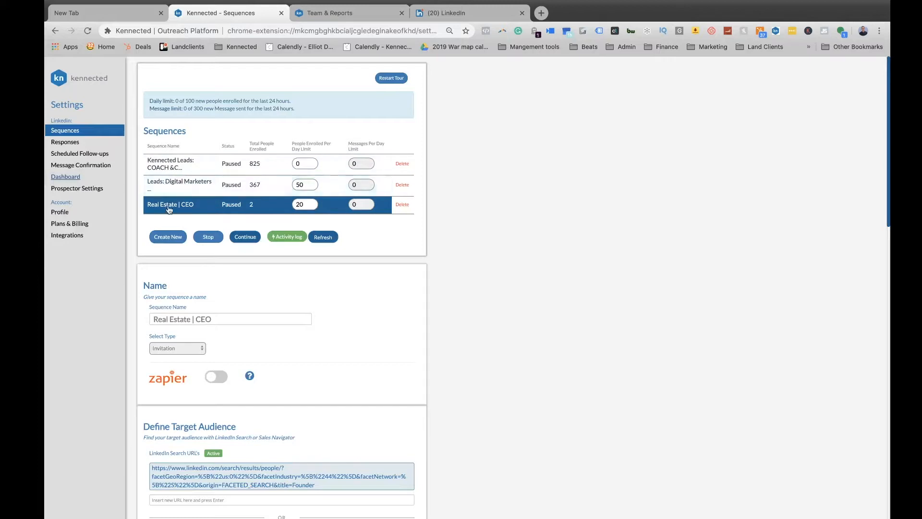
# Step: Glance at LinkedIn and Sequences, then return to Team & Reports (9–16 October 2019)
pyautogui.click(459, 13)
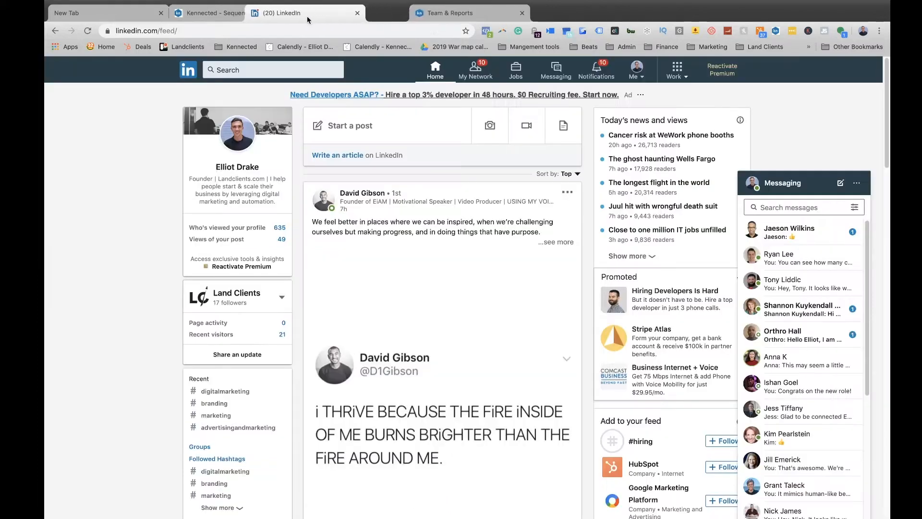
pyautogui.click(229, 13)
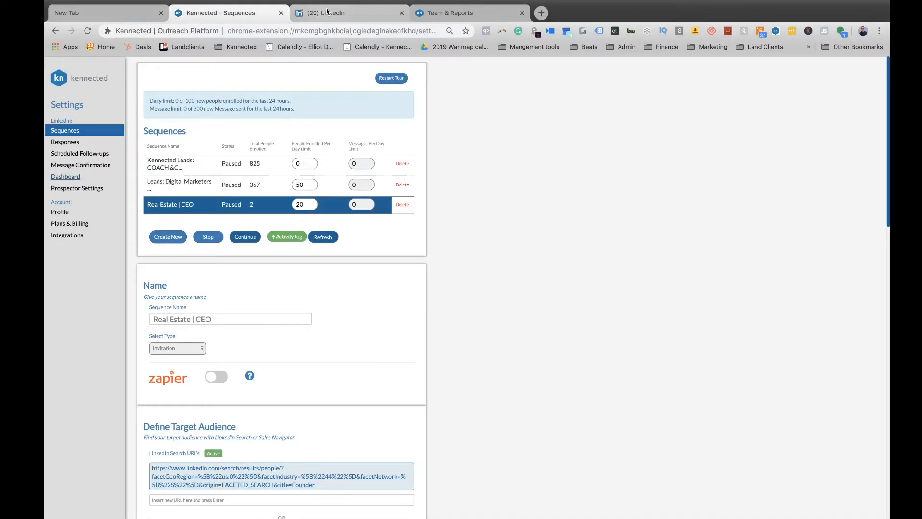
pyautogui.click(470, 13)
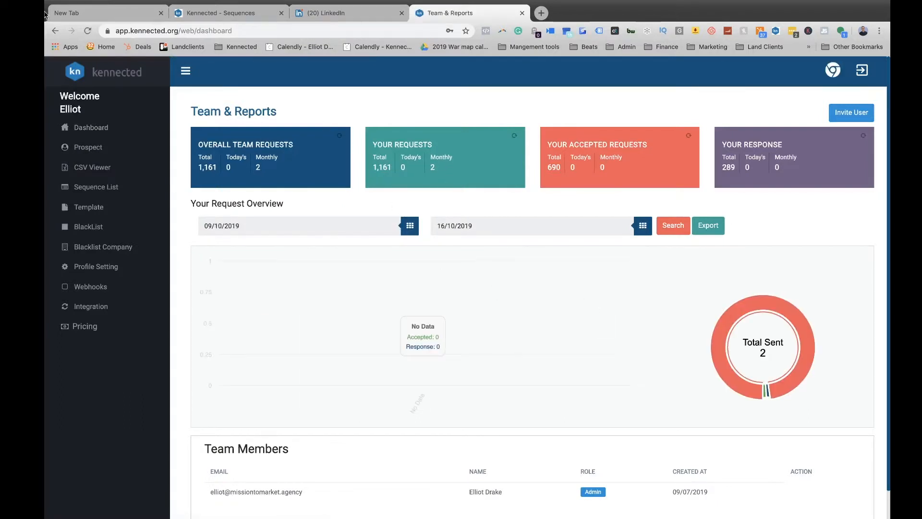
# Step: Chart 1–30 July 2019 (644 sent, 386 accepted), then list accepted prospects
pyautogui.click(89, 147)
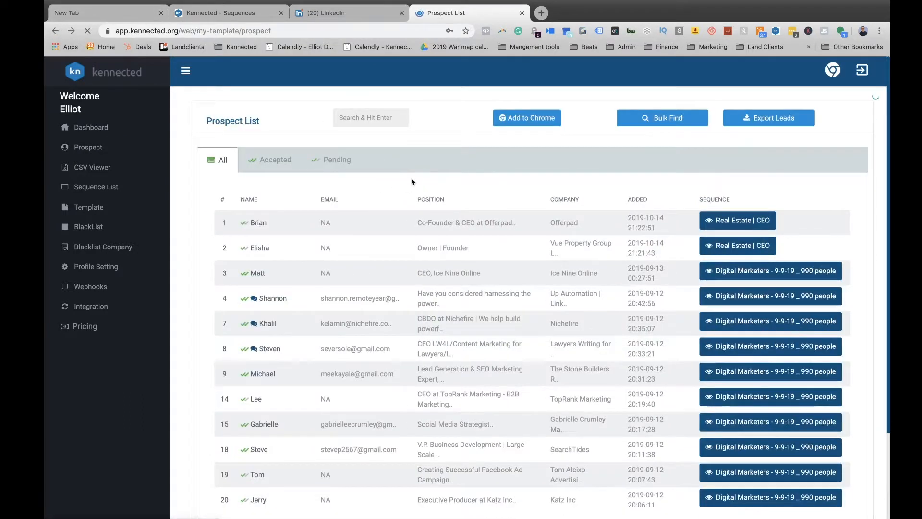
pyautogui.click(90, 127)
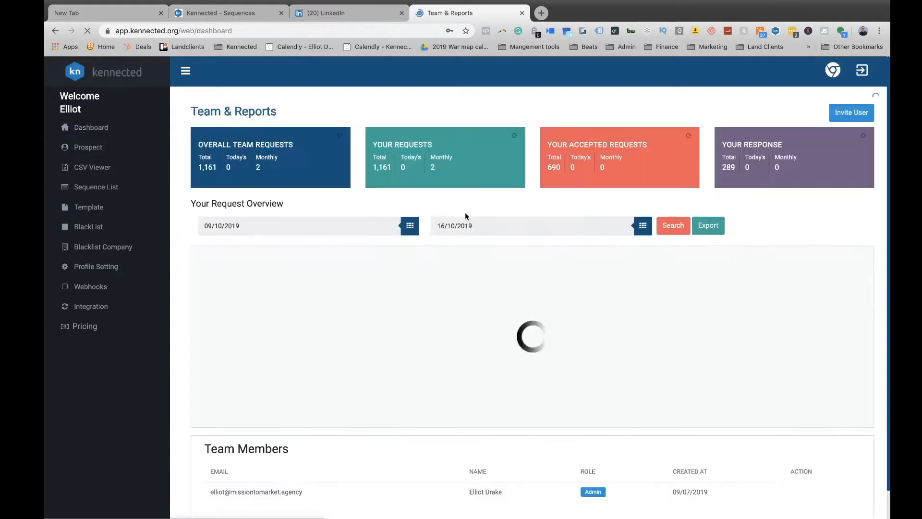
pyautogui.click(409, 225)
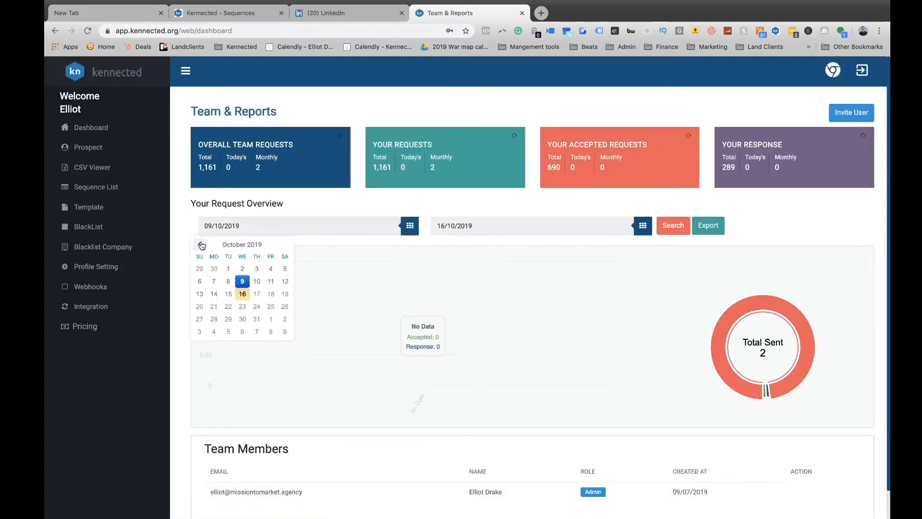
pyautogui.click(200, 244)
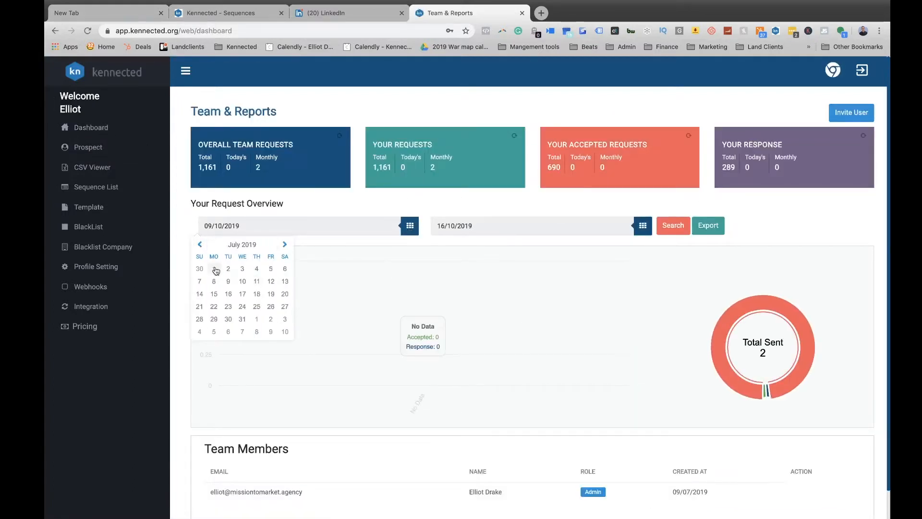
pyautogui.click(642, 225)
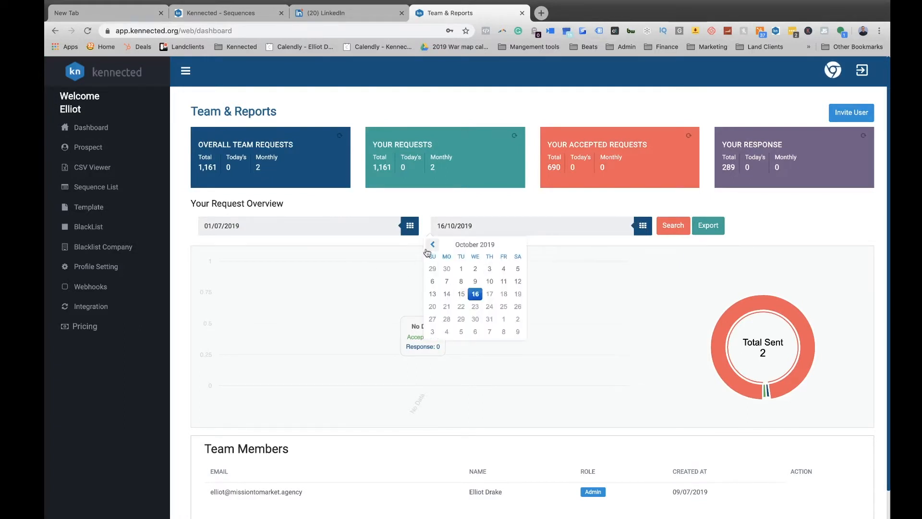
pyautogui.click(433, 244)
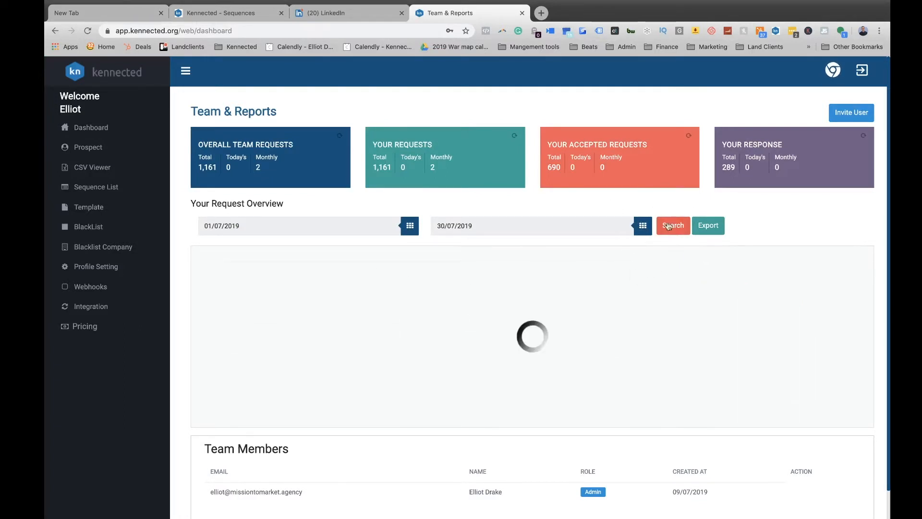
pyautogui.click(672, 225)
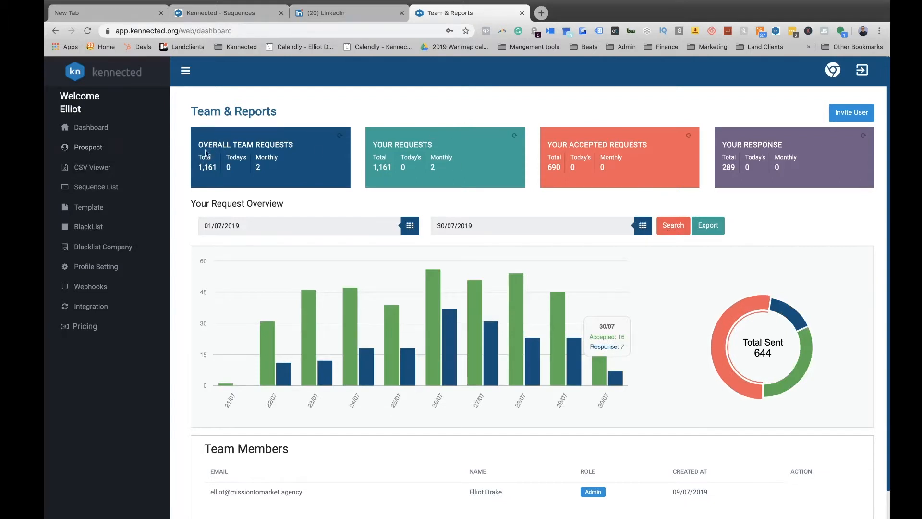
pyautogui.moveTo(287, 180)
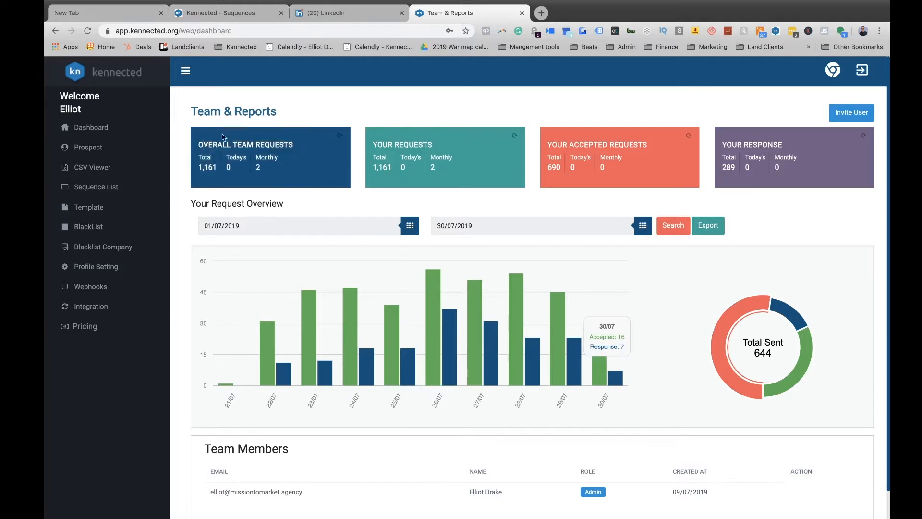
pyautogui.moveTo(689, 150)
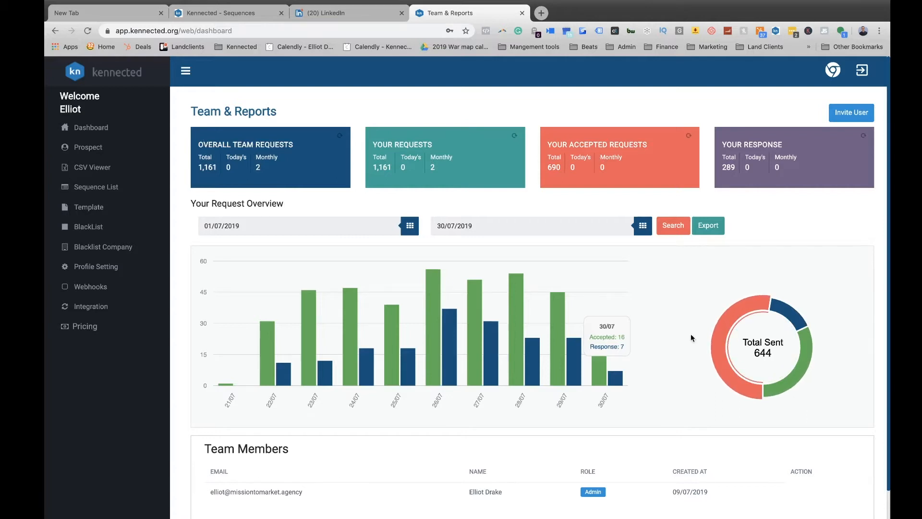
pyautogui.moveTo(796, 390)
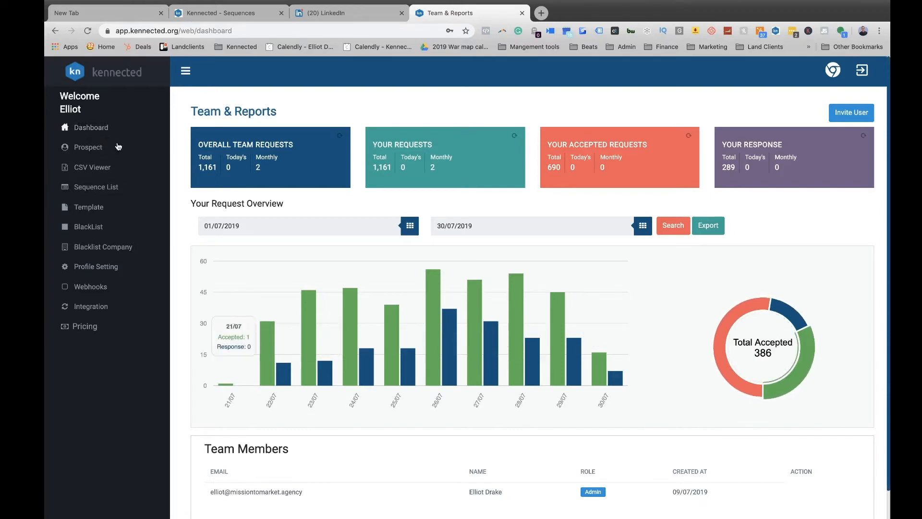
pyautogui.click(87, 147)
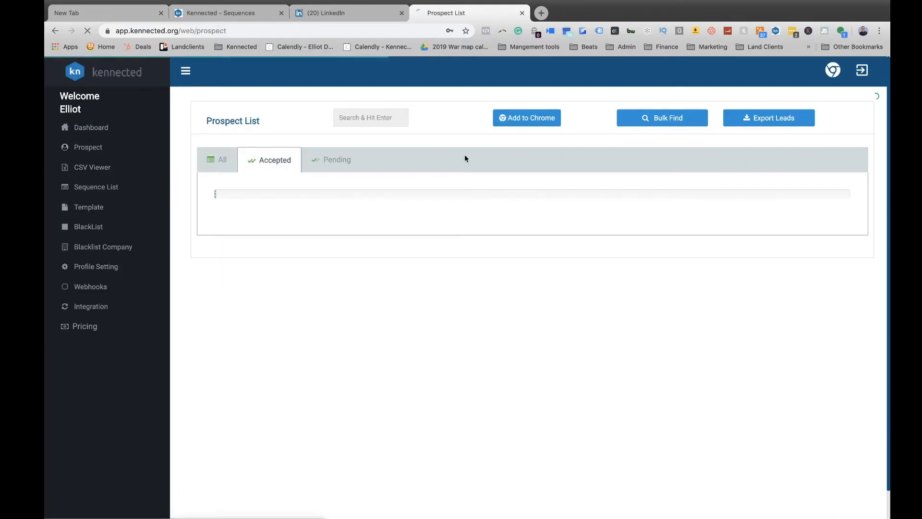
pyautogui.click(269, 159)
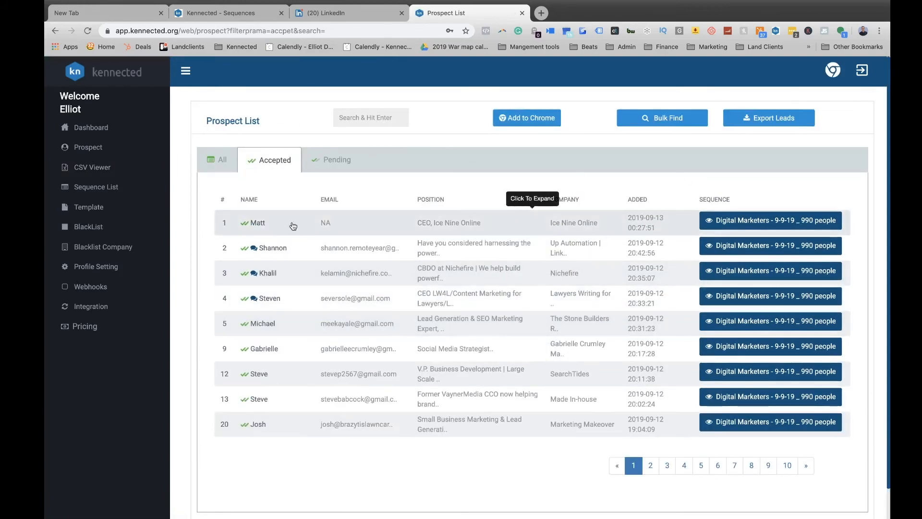
pyautogui.moveTo(320, 13)
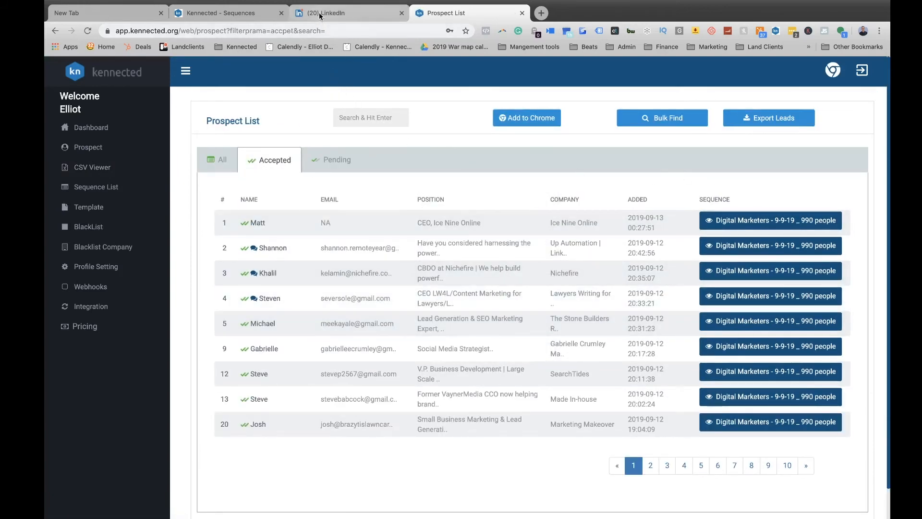
# Step: Cycle through LinkedIn, Sequences and Prospect List tabs, then open the Dashboard
pyautogui.click(348, 12)
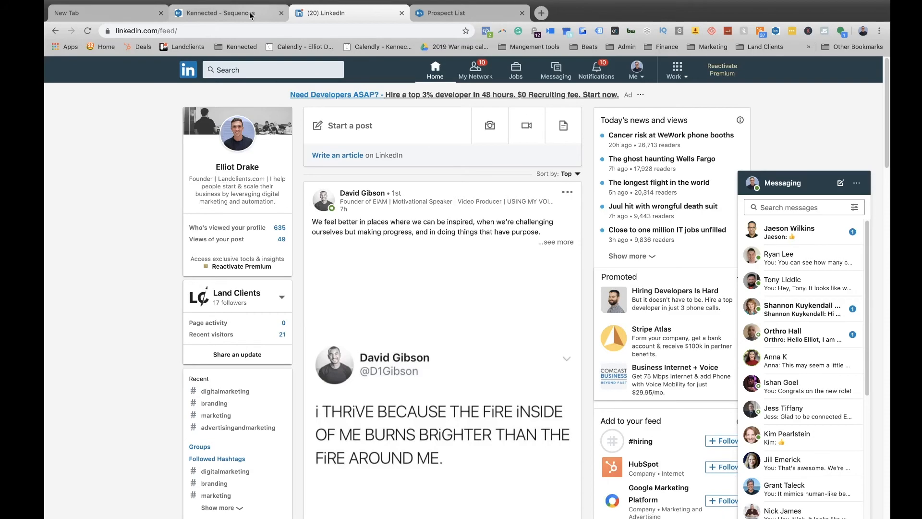
pyautogui.click(228, 13)
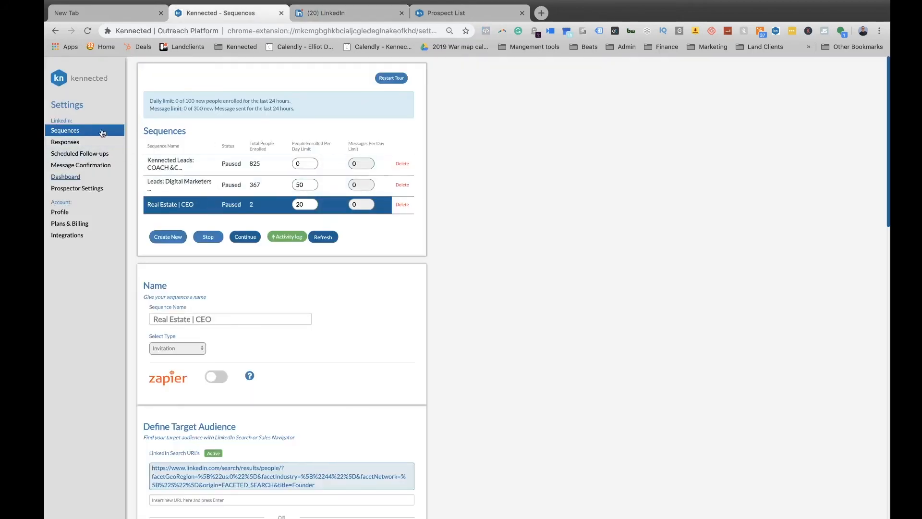
pyautogui.click(469, 13)
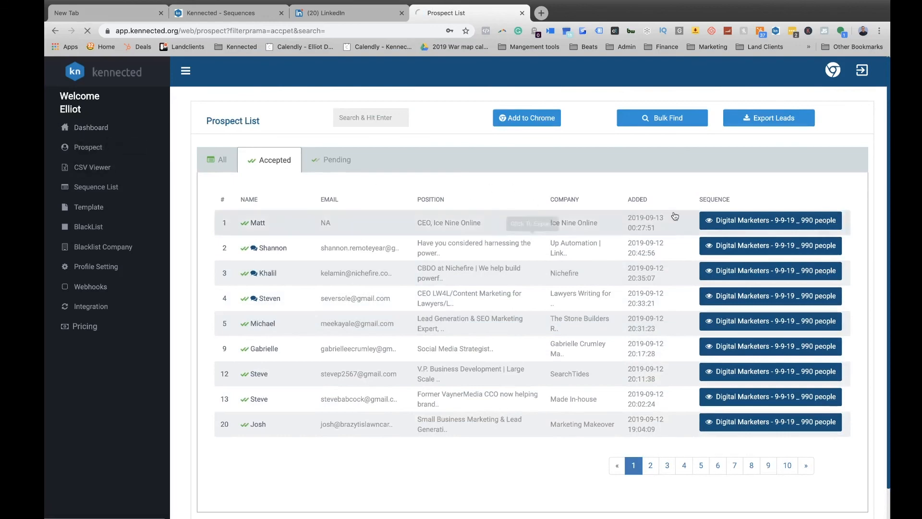
pyautogui.click(91, 126)
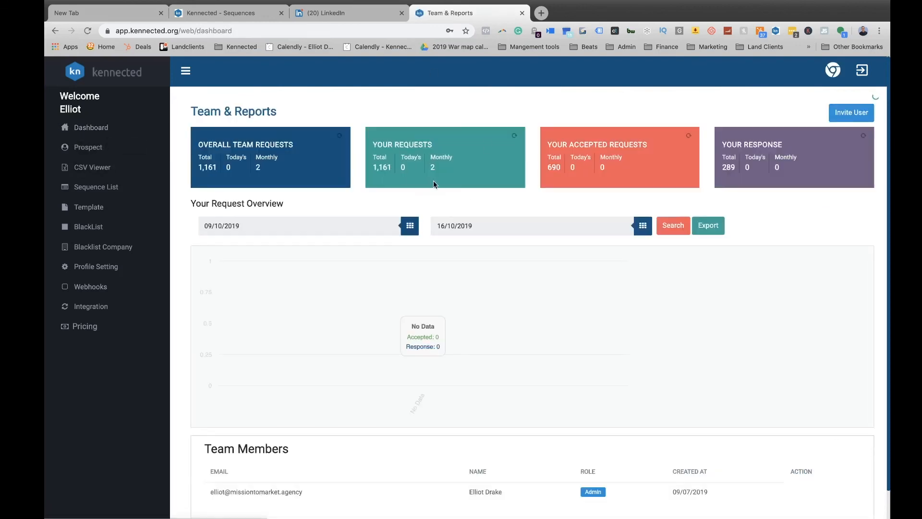